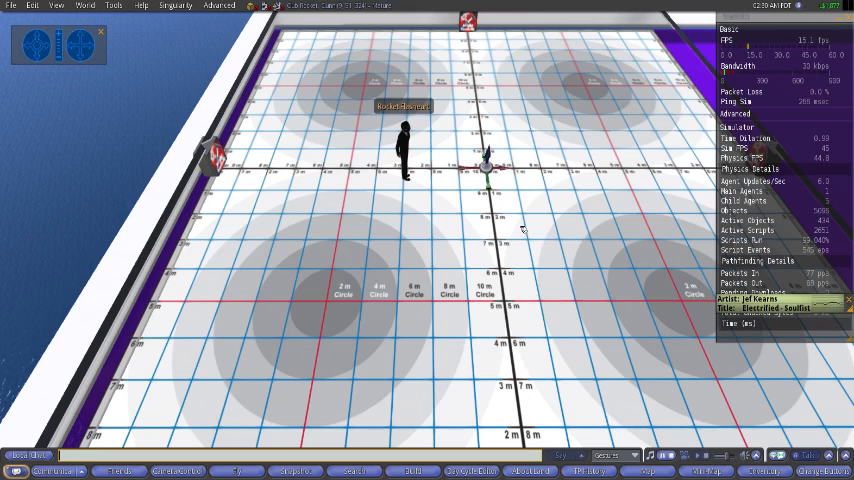
mouse_move(470, 196)
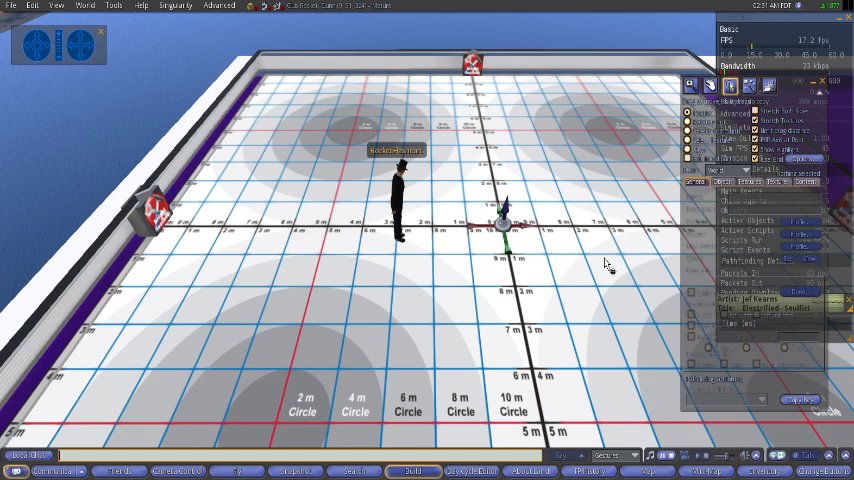
mouse_move(584, 344)
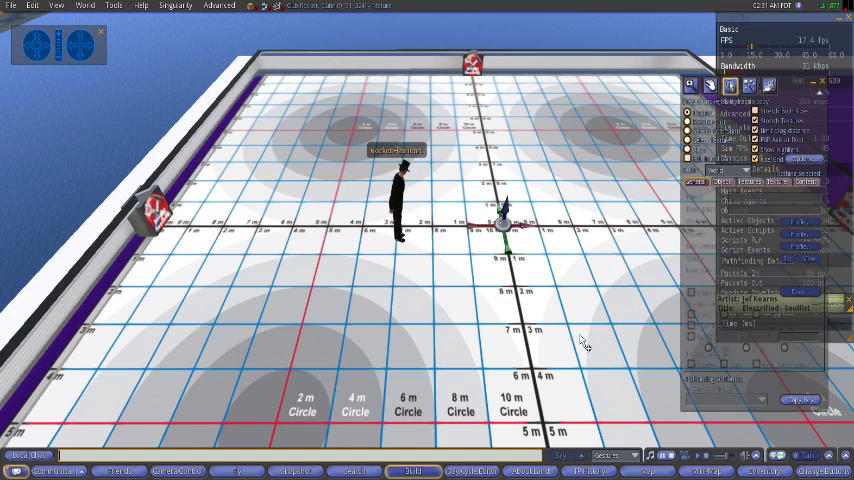
Step: Rez a default wooden cube on the grid platform and select it for editing
click(456, 336)
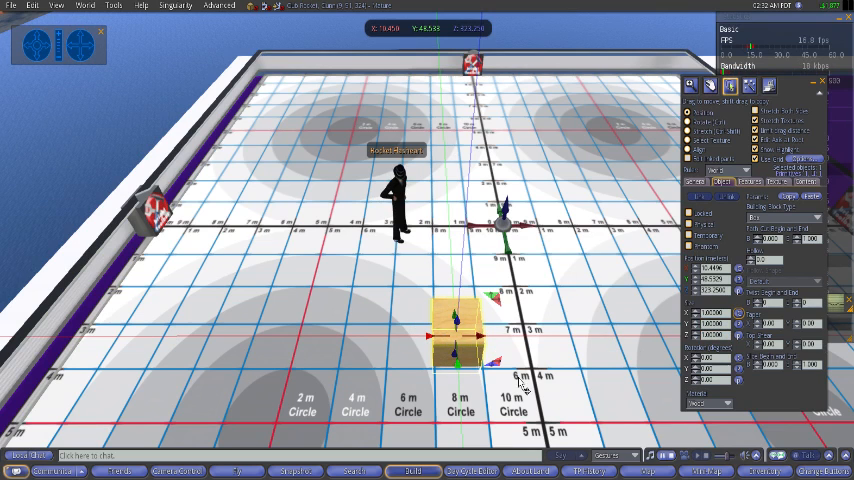
mouse_move(412, 280)
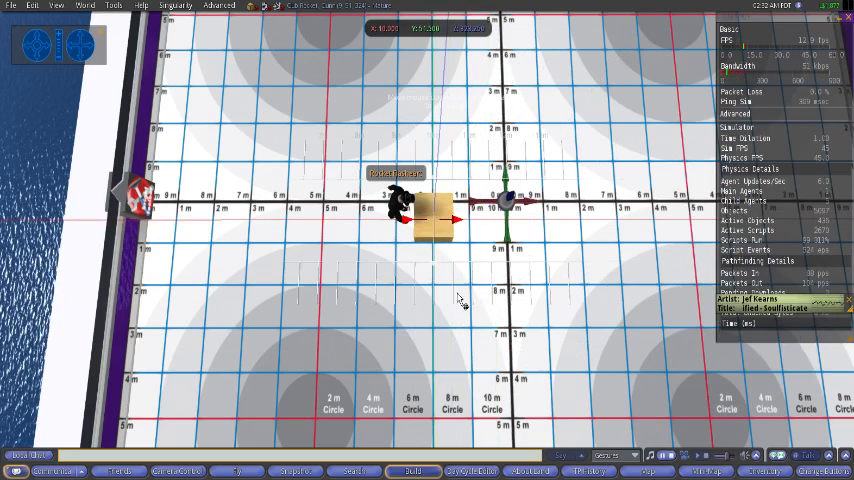
click(440, 222)
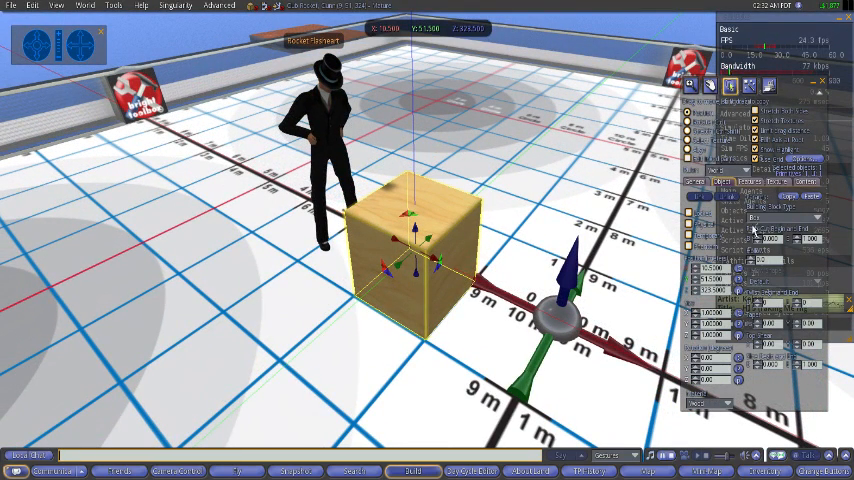
click(784, 216)
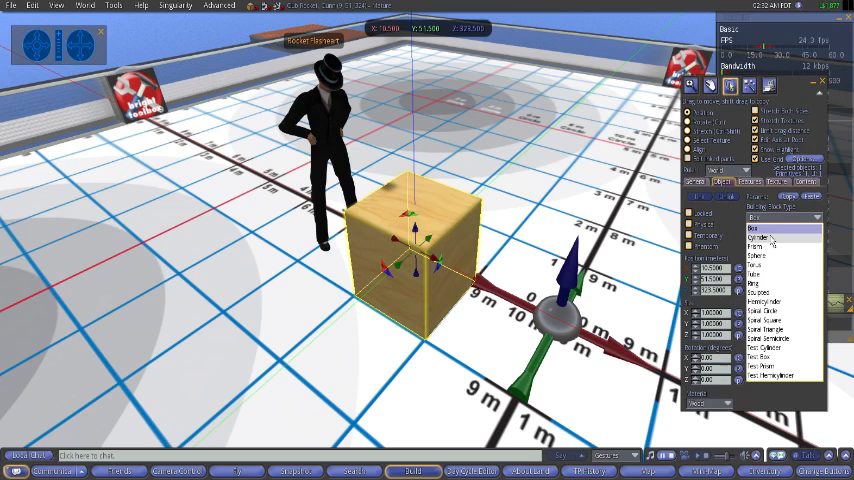
click(756, 246)
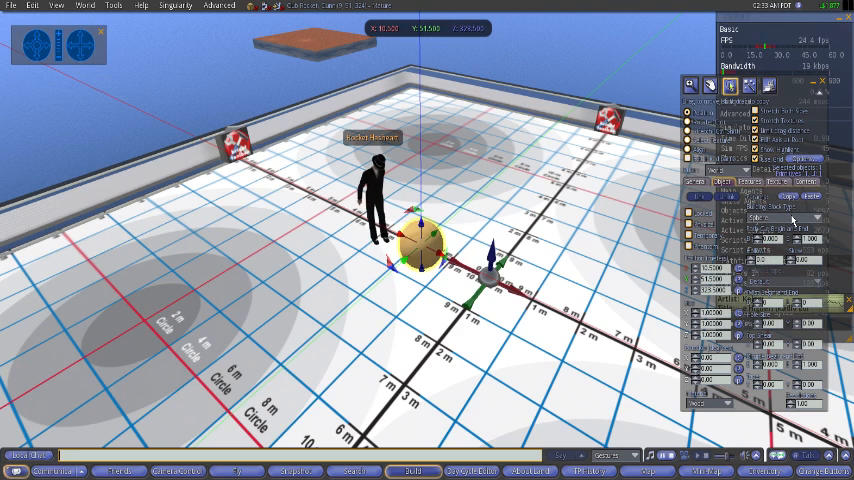
click(786, 216)
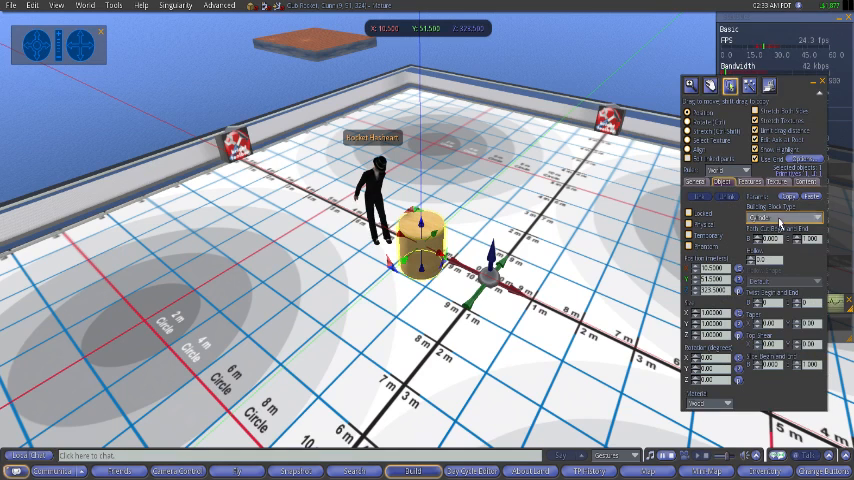
click(784, 218)
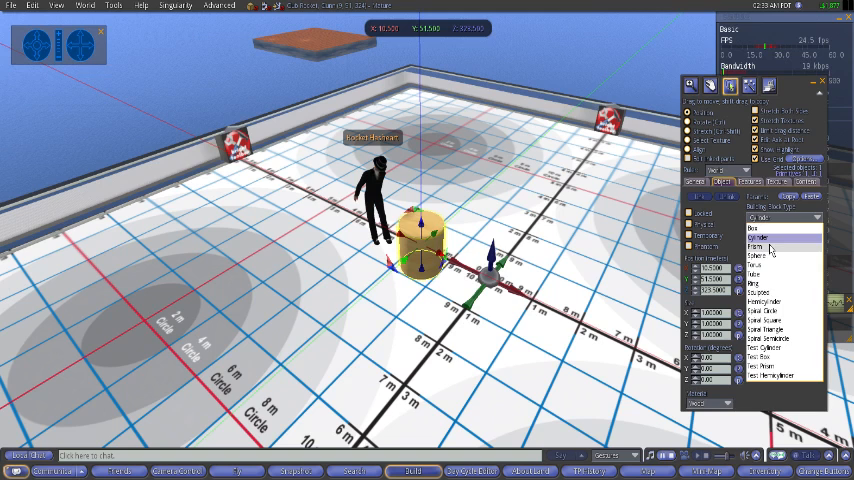
click(756, 246)
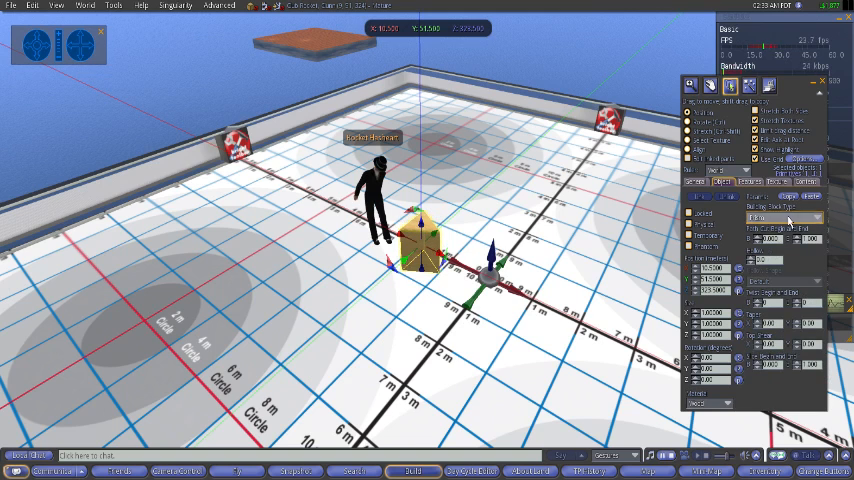
click(784, 218)
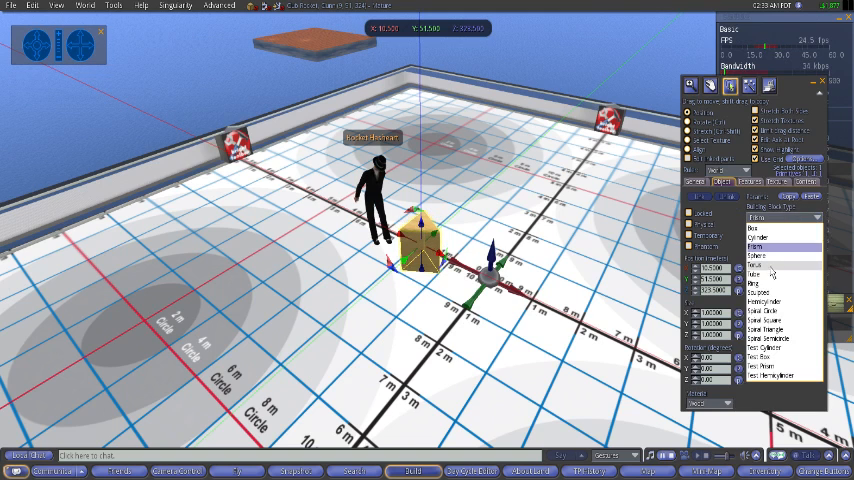
click(760, 264)
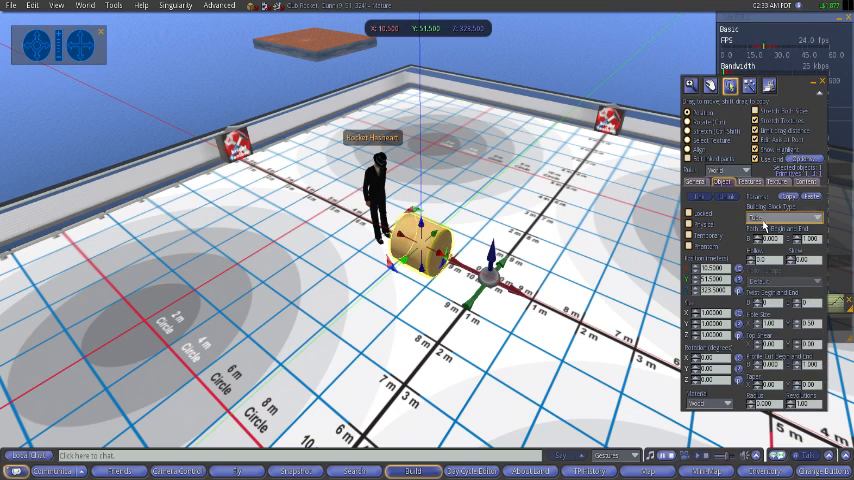
click(784, 218)
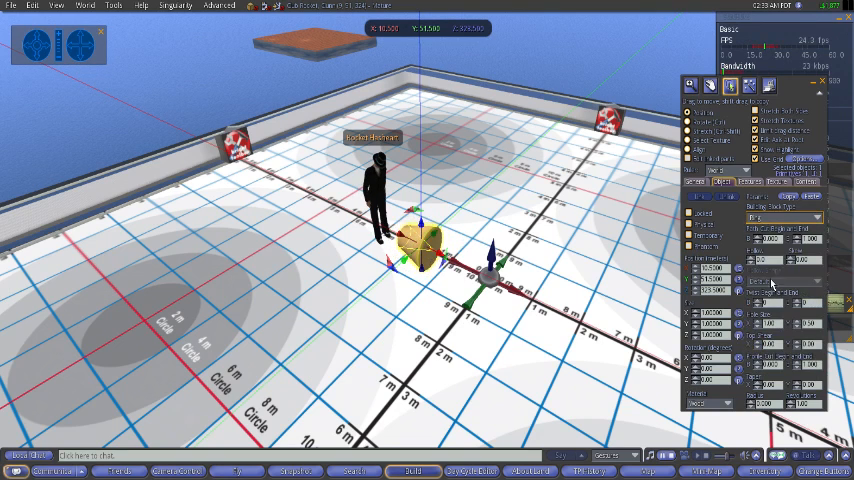
click(784, 218)
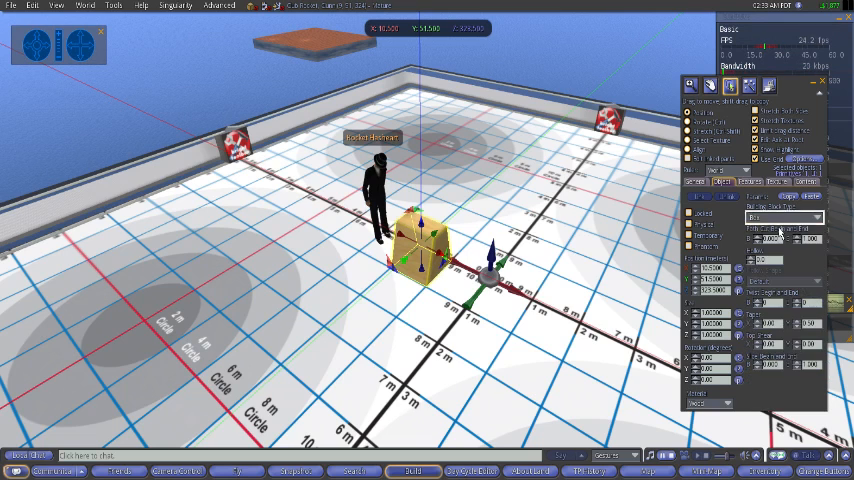
click(784, 218)
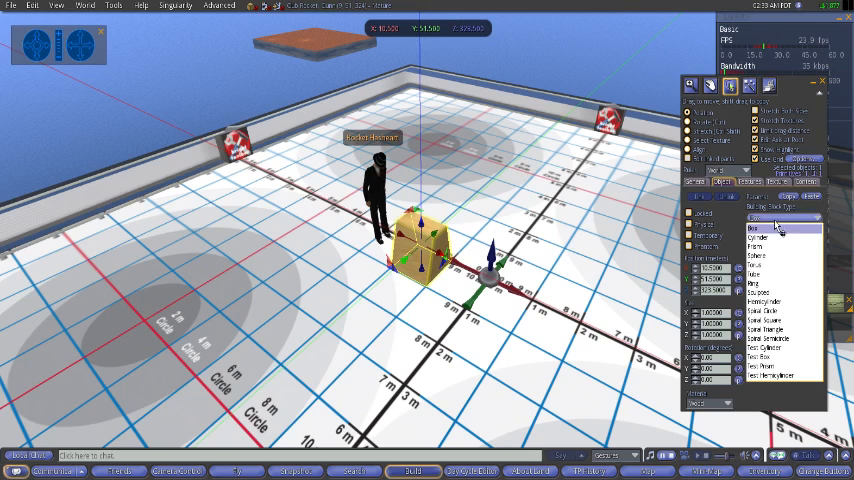
click(758, 236)
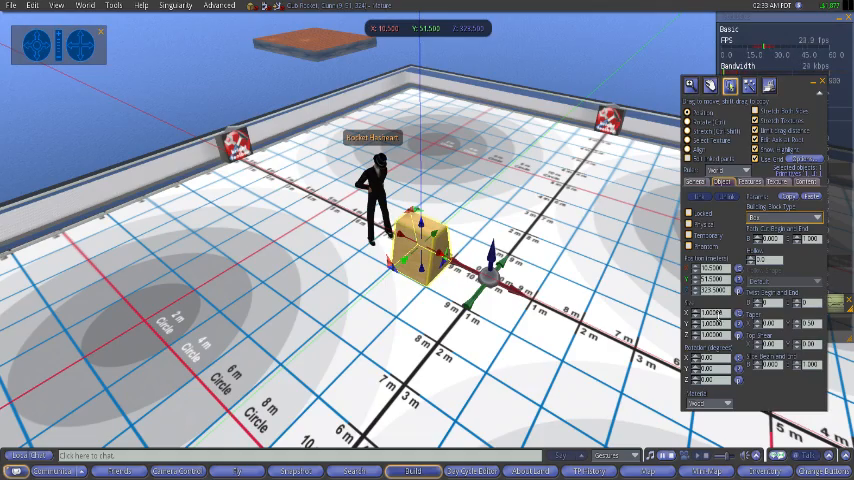
click(728, 84)
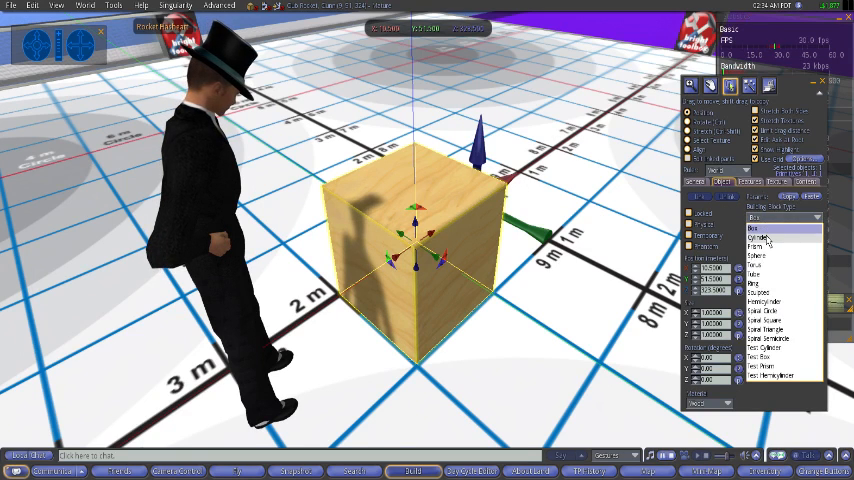
Step: Change the box's Building Block Type to Cylinder
click(762, 236)
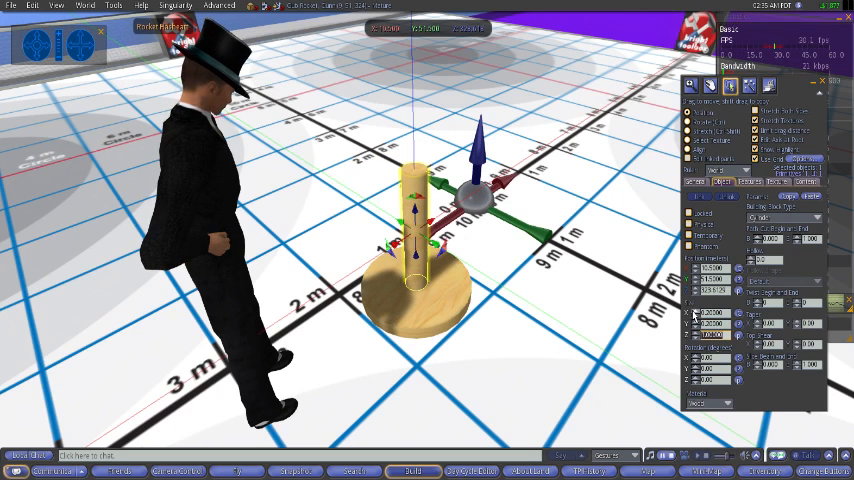
mouse_move(558, 212)
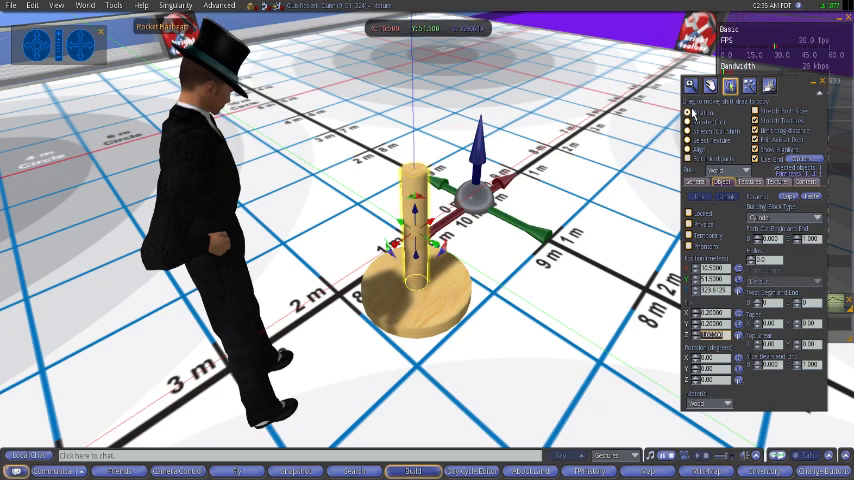
click(710, 86)
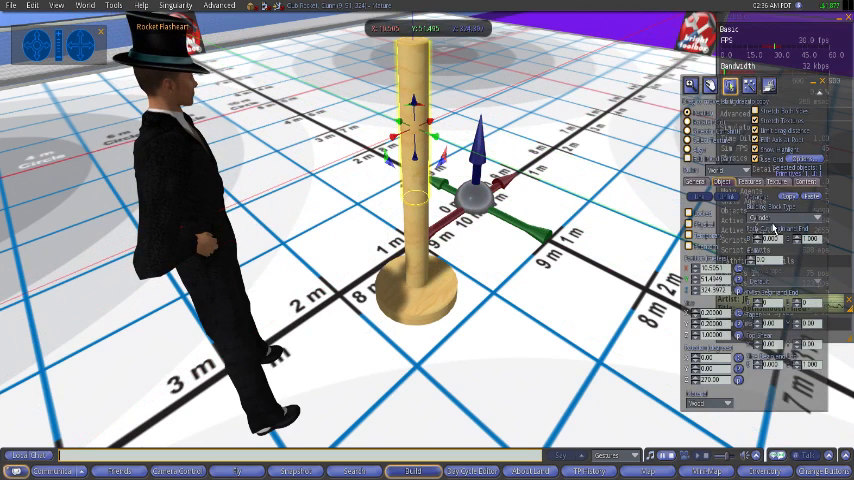
Step: Move the golden cup prim onto the stem and base to form the chalice
click(784, 218)
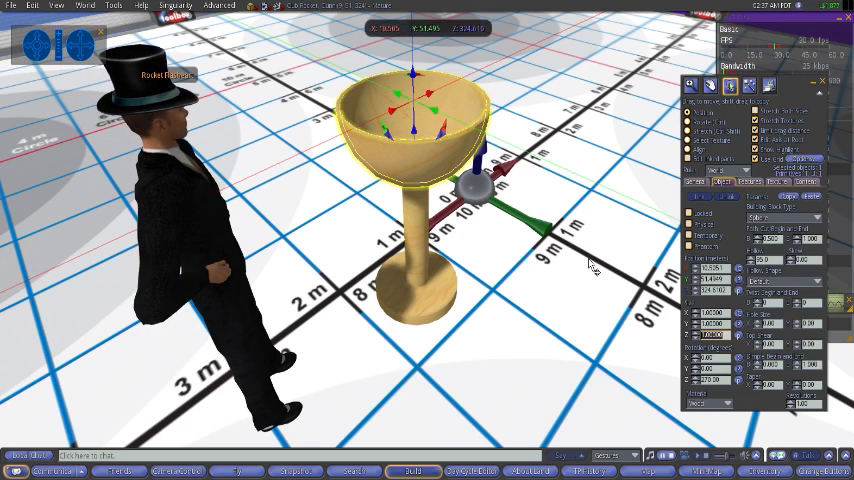
mouse_move(584, 250)
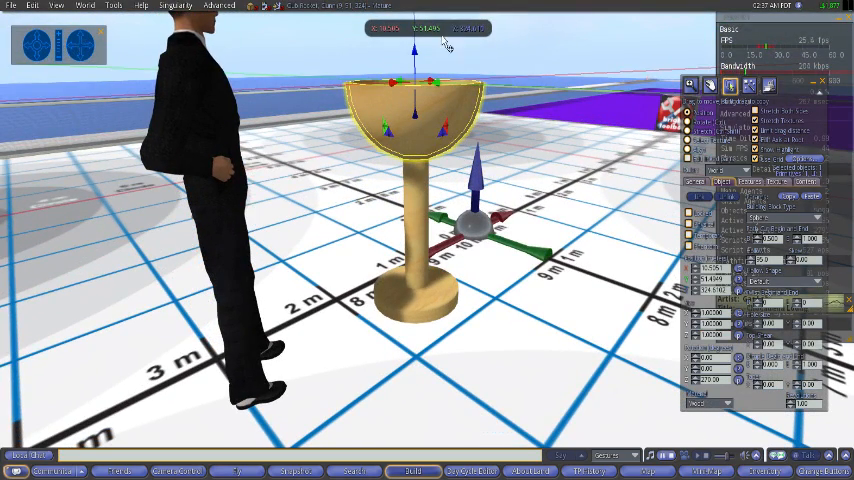
mouse_move(444, 104)
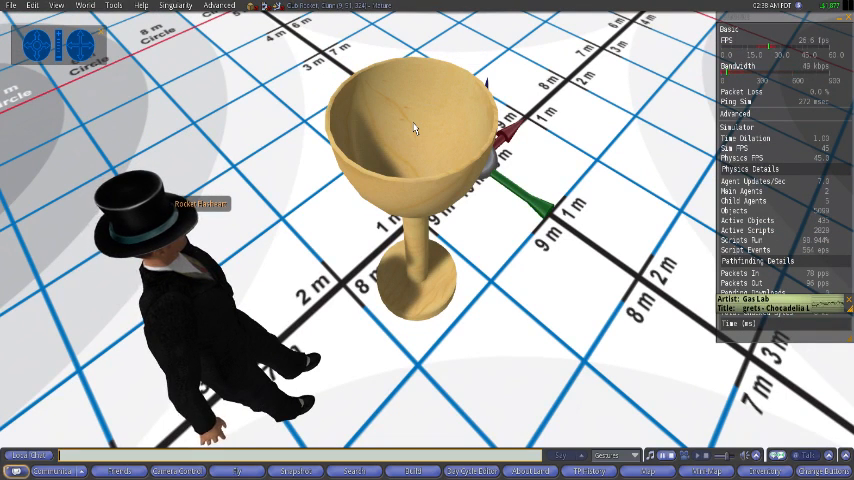
Step: Edit the chalice and apply a golden texture chosen from the inventory textures folder
right_click(416, 130)
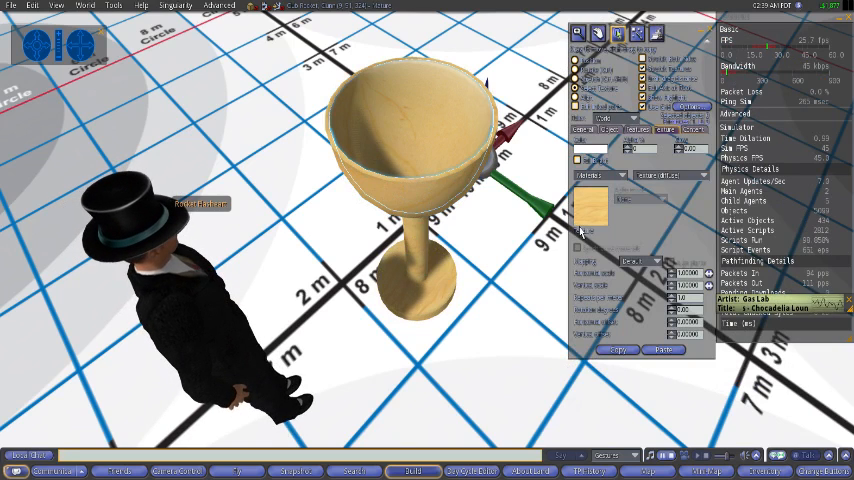
click(588, 208)
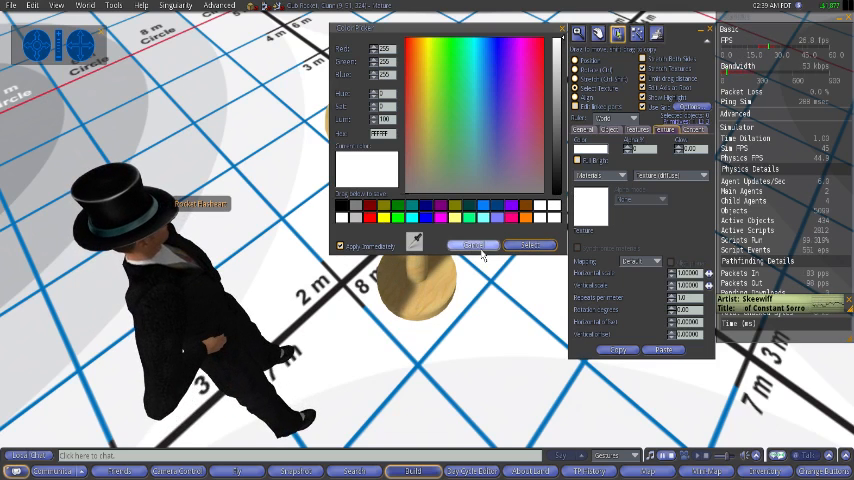
click(470, 244)
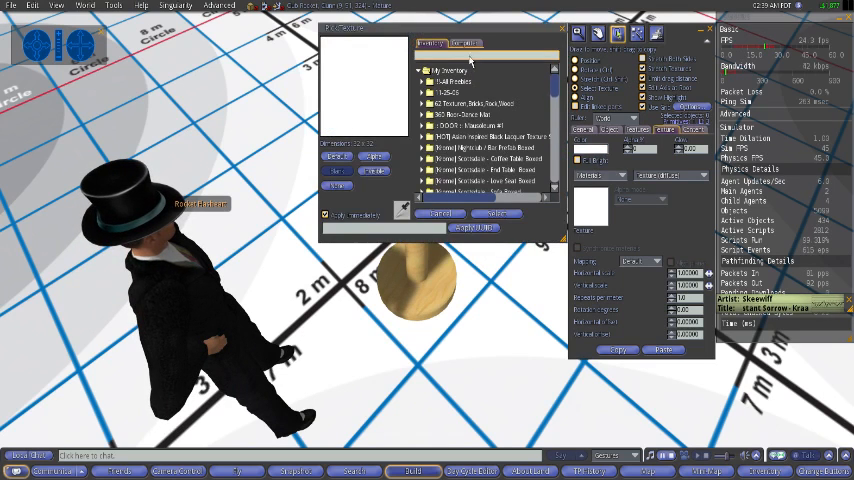
click(424, 92)
text(gold)
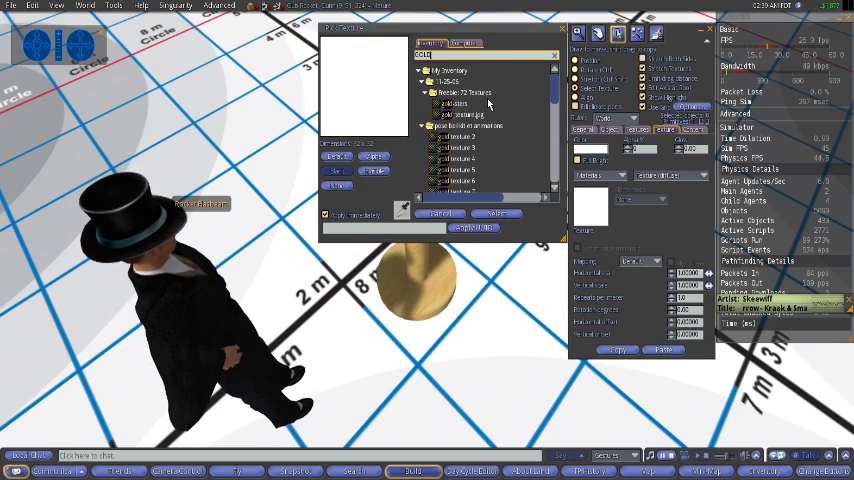
click(466, 114)
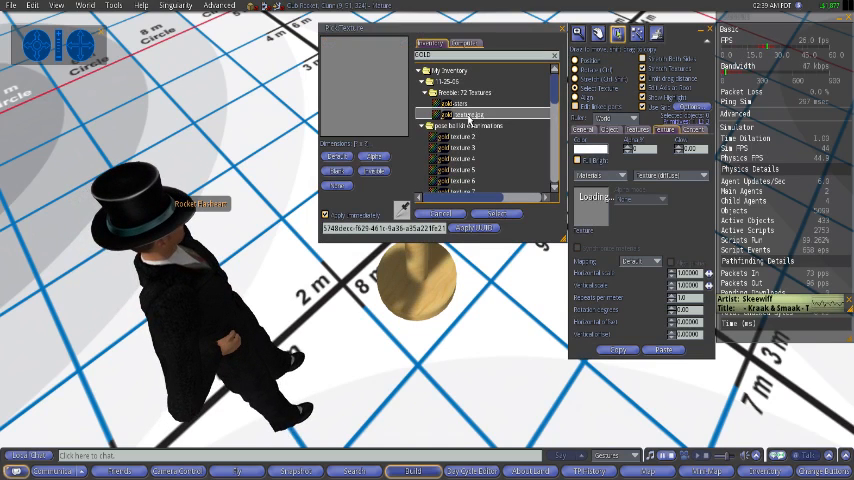
click(462, 112)
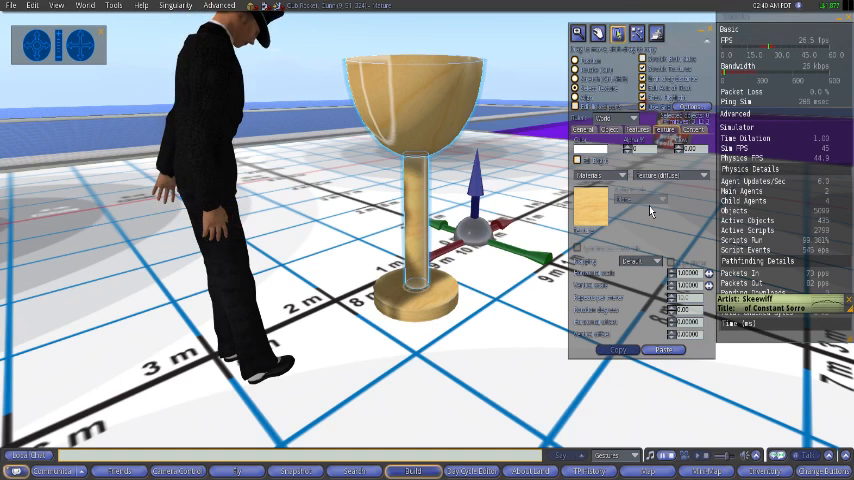
mouse_move(424, 126)
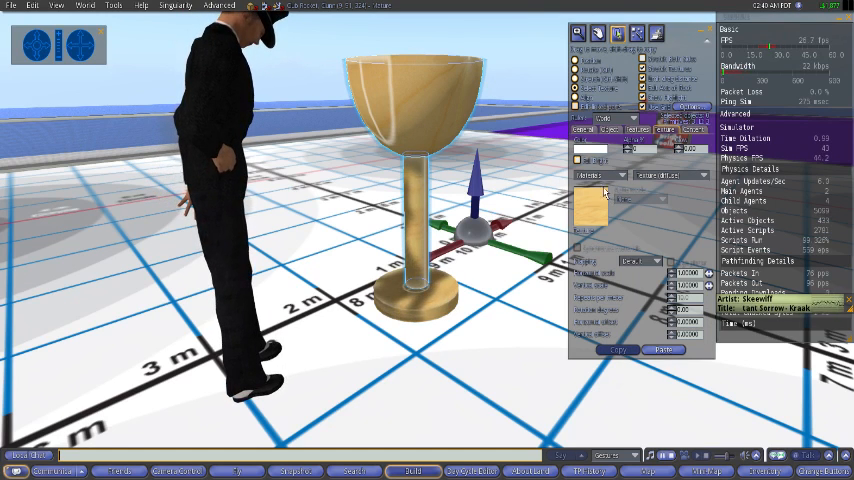
Step: Tint the chalice black first, then settle on a dark blue colour
click(588, 204)
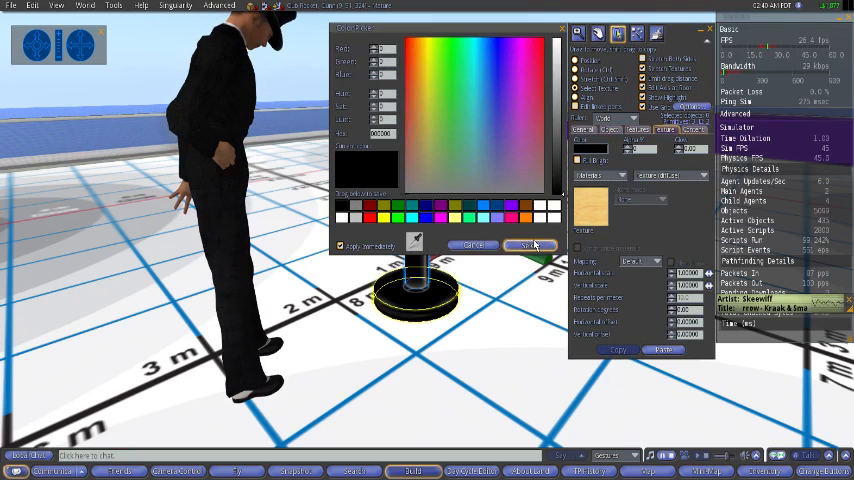
click(528, 244)
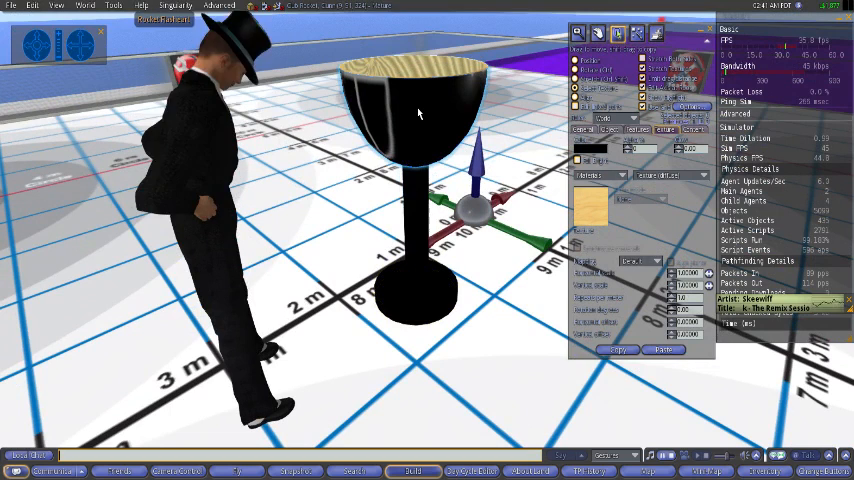
click(588, 148)
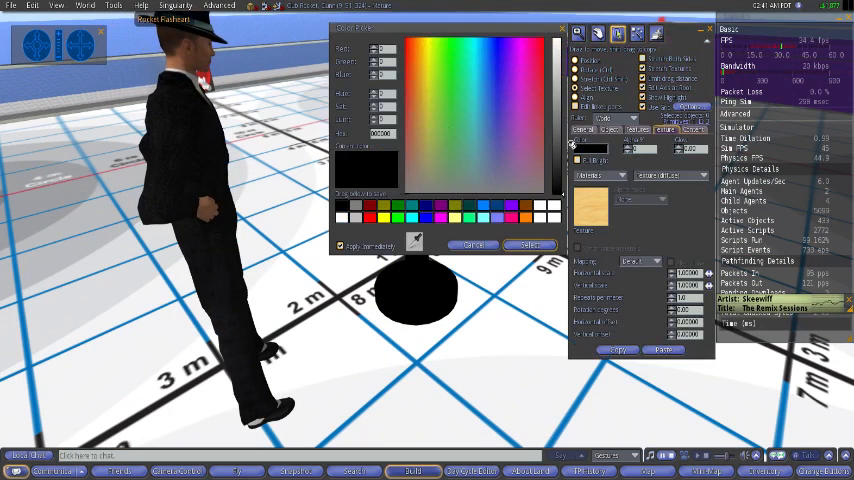
click(530, 244)
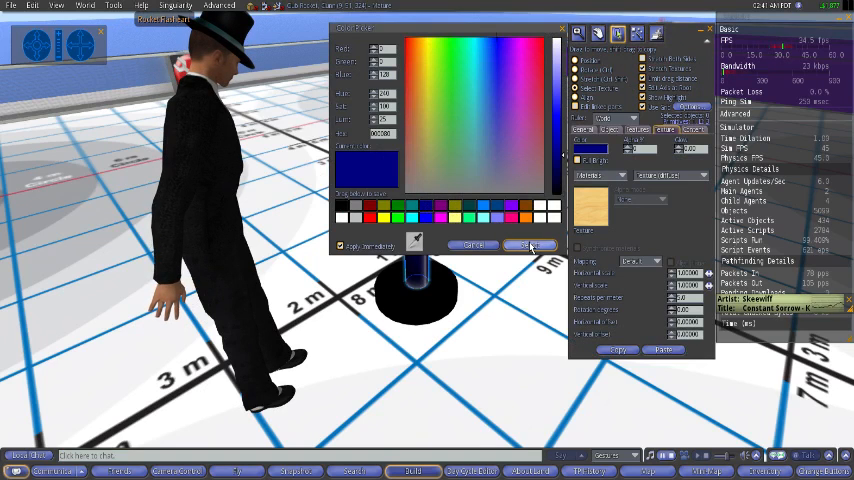
click(530, 244)
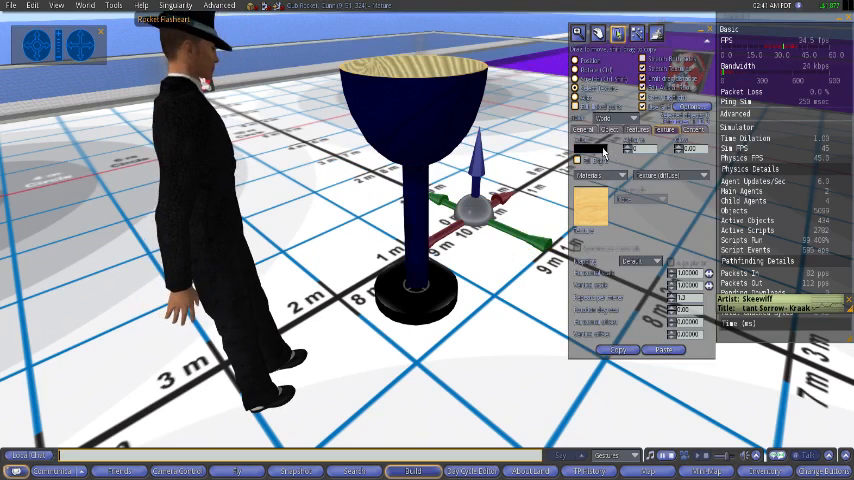
click(584, 158)
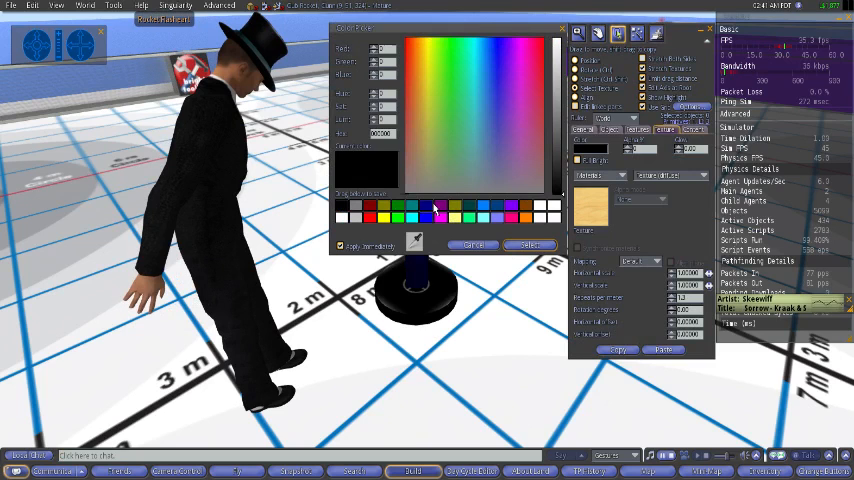
click(528, 244)
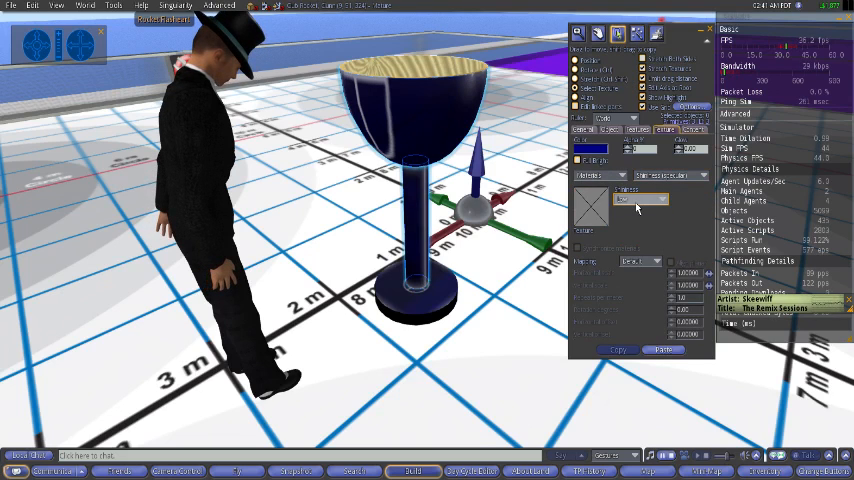
Step: Choose a shininess level for the blue chalice, adjust it once, and confirm the glossy finish
click(664, 198)
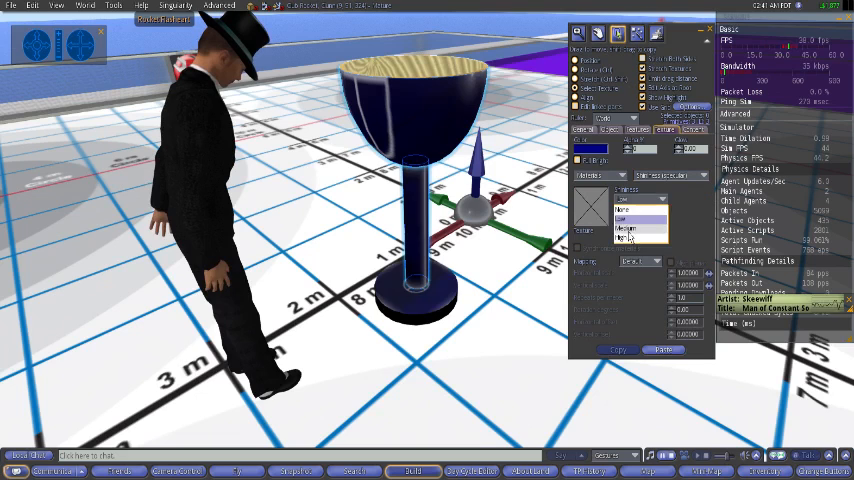
click(624, 228)
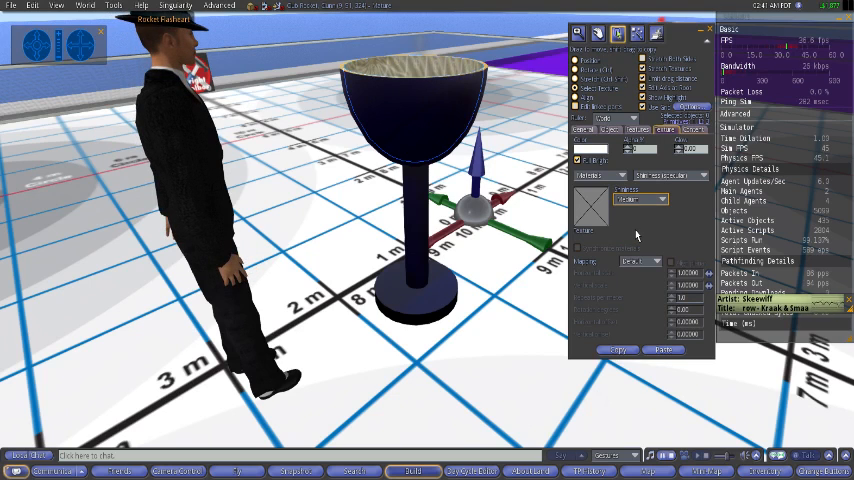
click(640, 200)
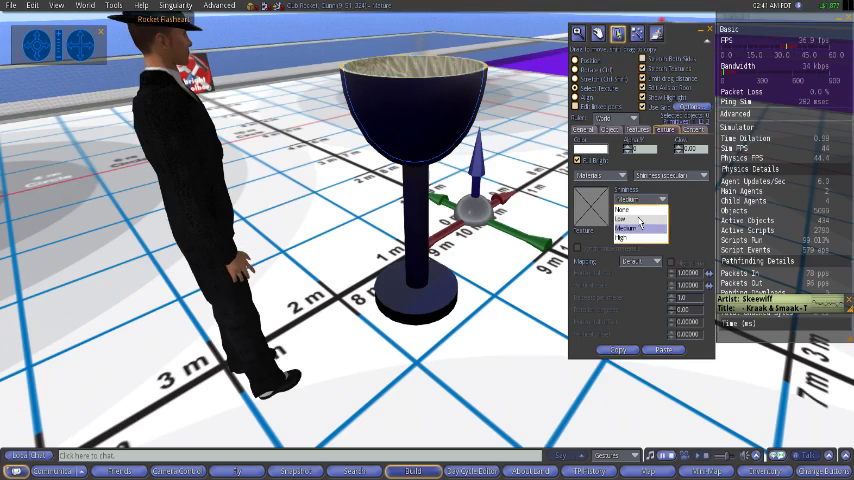
click(628, 230)
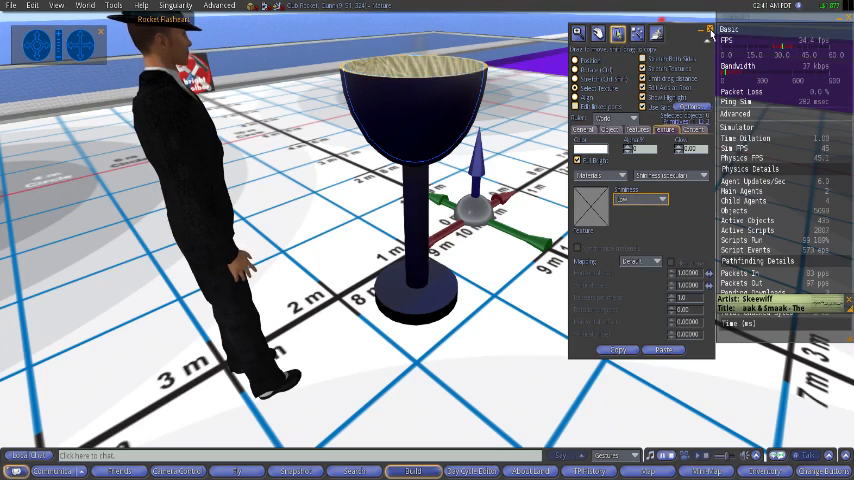
click(710, 32)
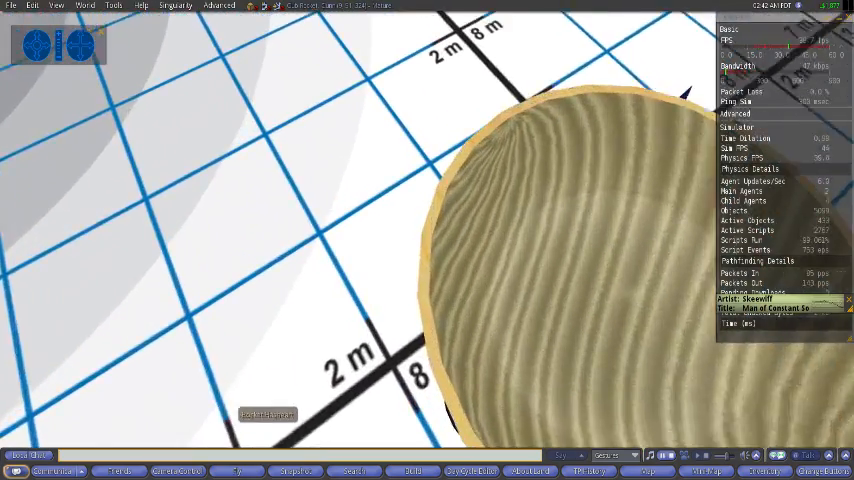
Step: Edit the chalice bowl and colour its outside dark blue
right_click(420, 248)
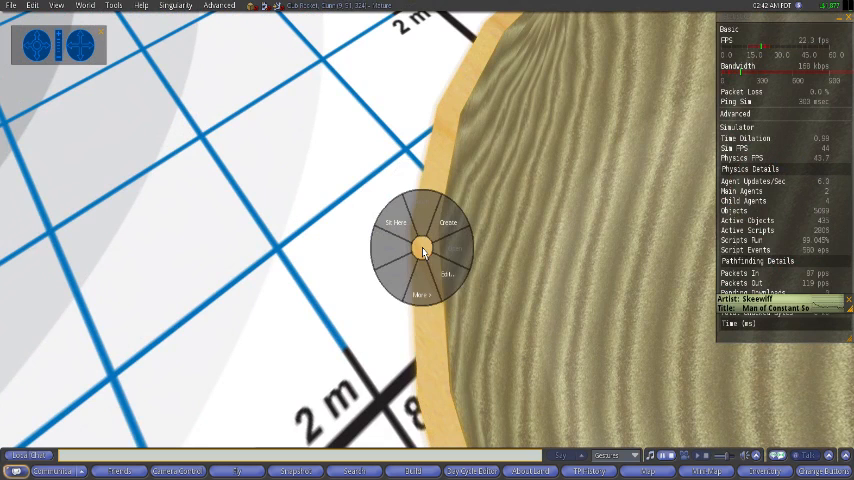
click(448, 222)
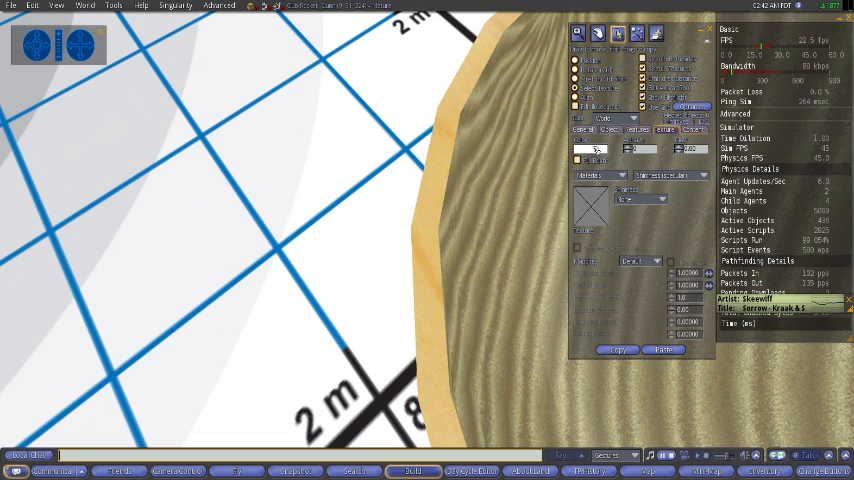
mouse_move(596, 152)
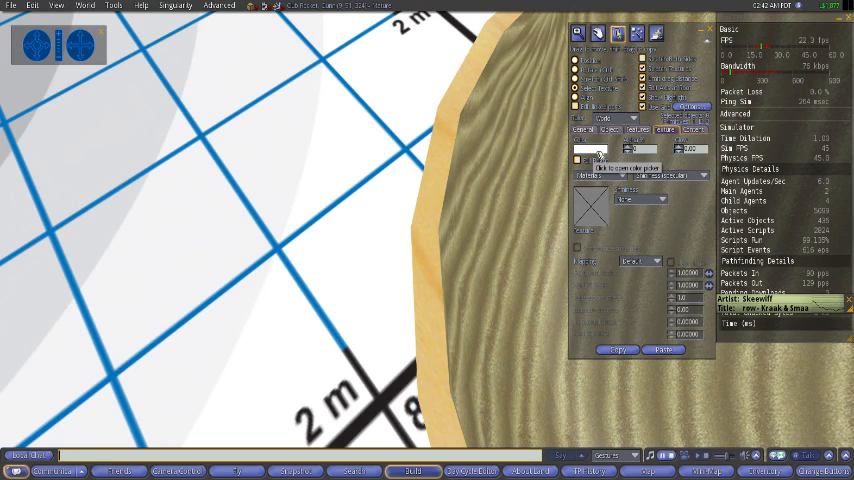
click(580, 160)
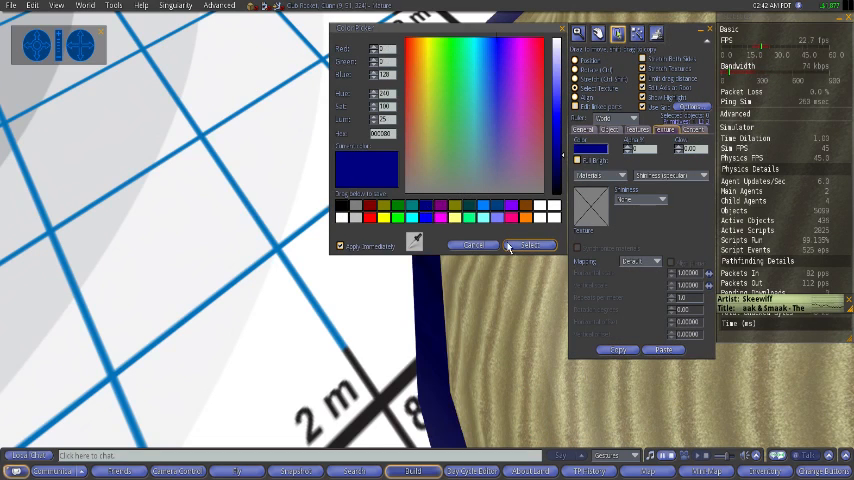
click(530, 244)
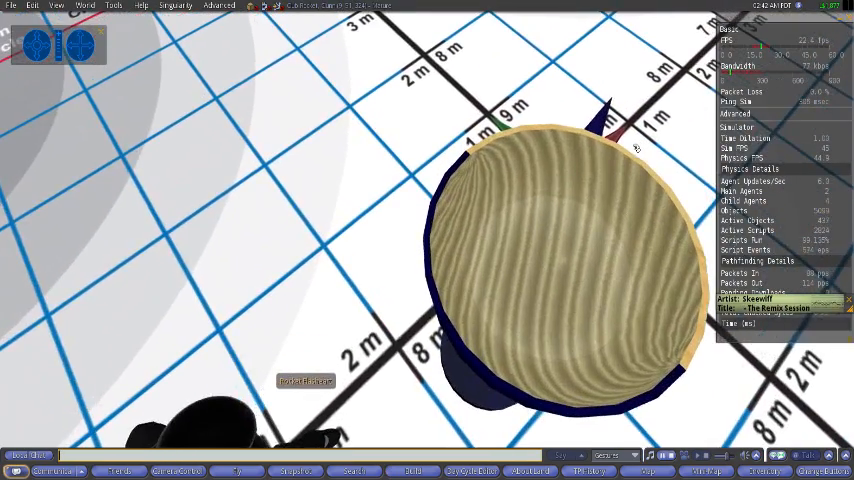
Step: Edit the next chalice prim and colour it the same dark blue
right_click(600, 150)
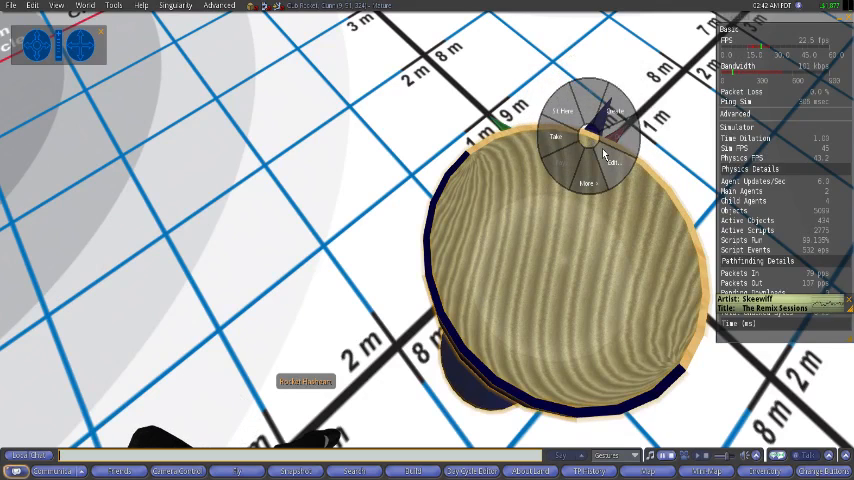
click(614, 160)
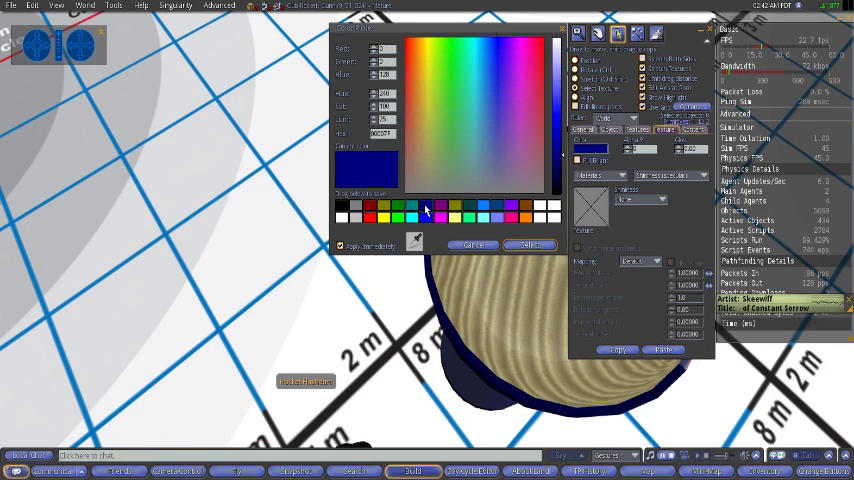
click(470, 244)
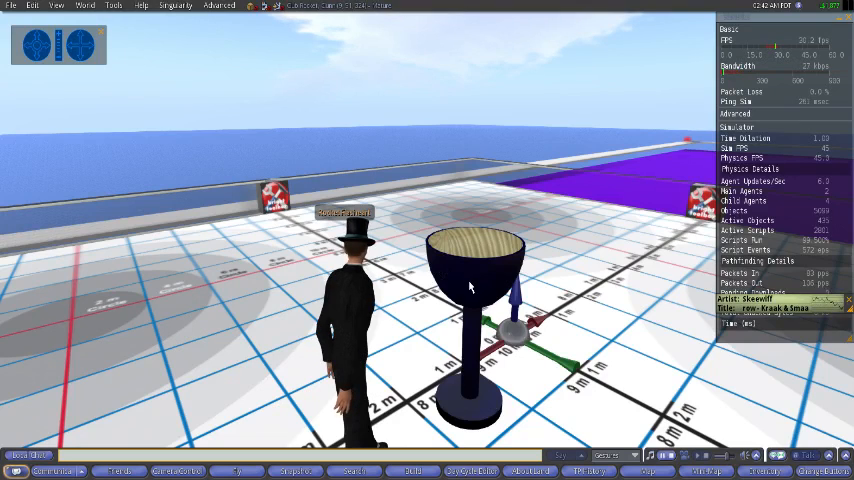
Step: Close the editor and position the finished chalice on the grid platform
click(470, 290)
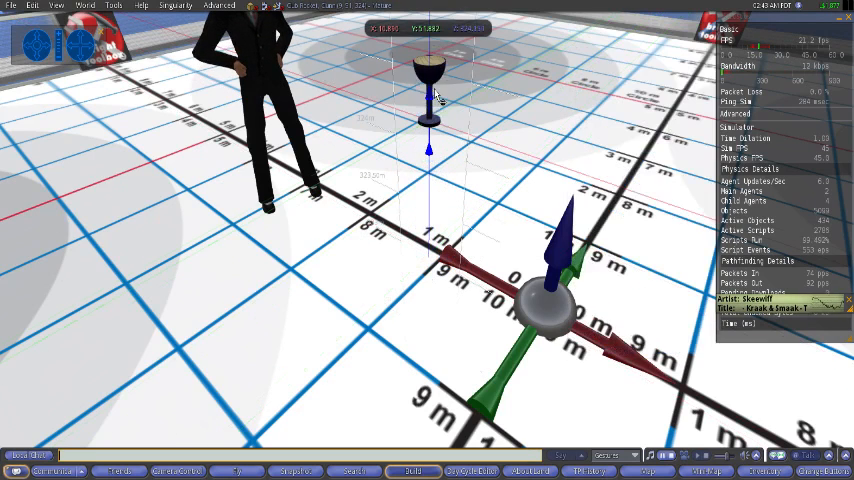
click(430, 90)
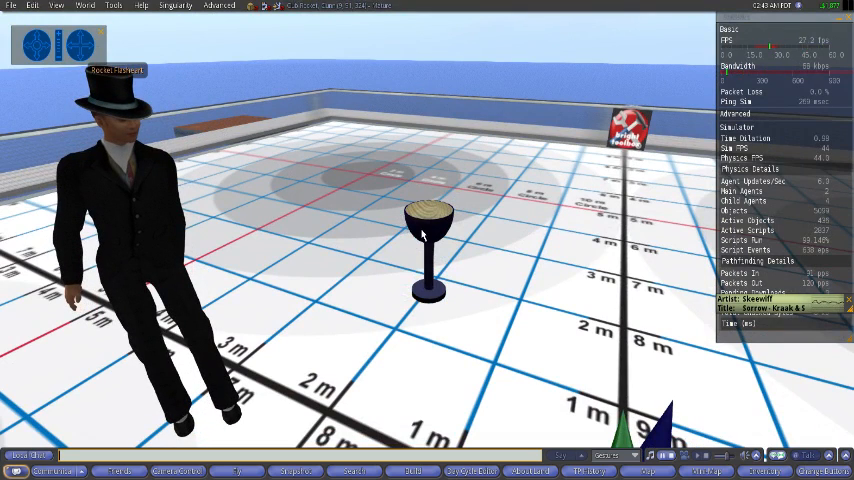
Step: Take a copy of the finished chalice into inventory, leaving it on the platform
right_click(430, 240)
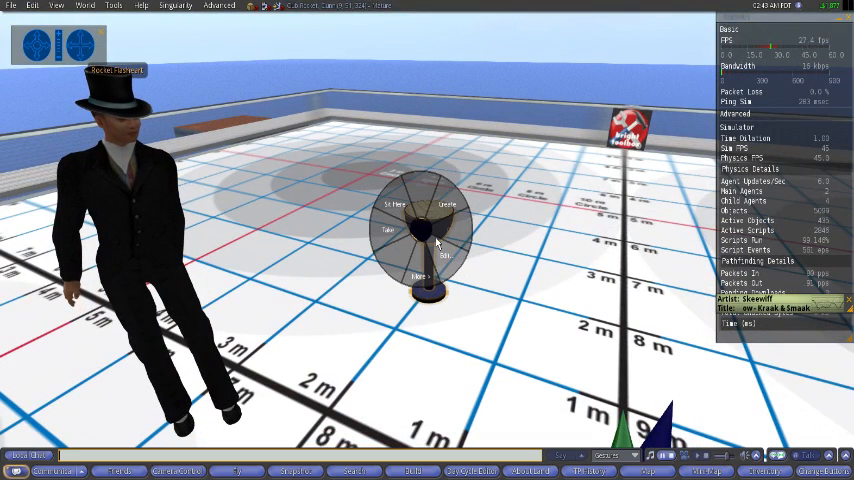
click(418, 276)
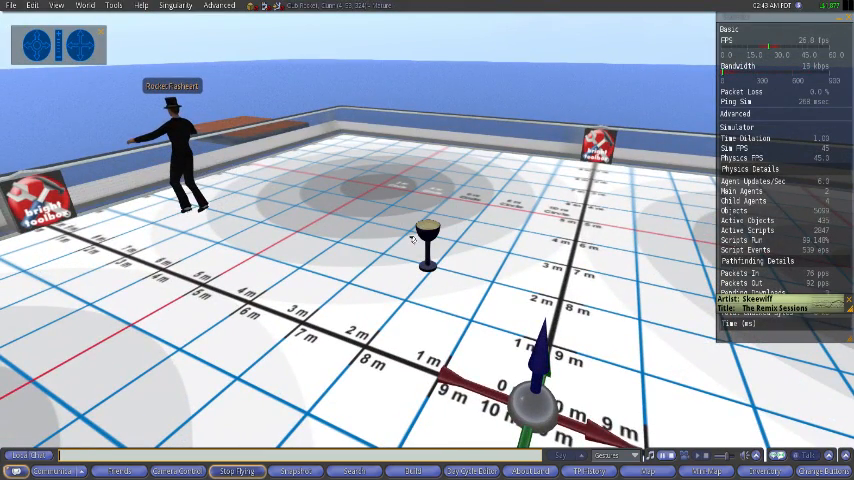
right_click(428, 246)
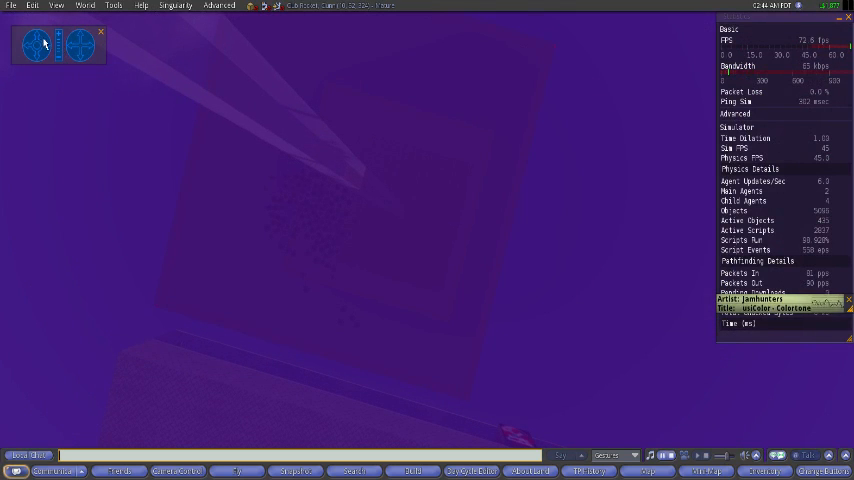
mouse_move(36, 40)
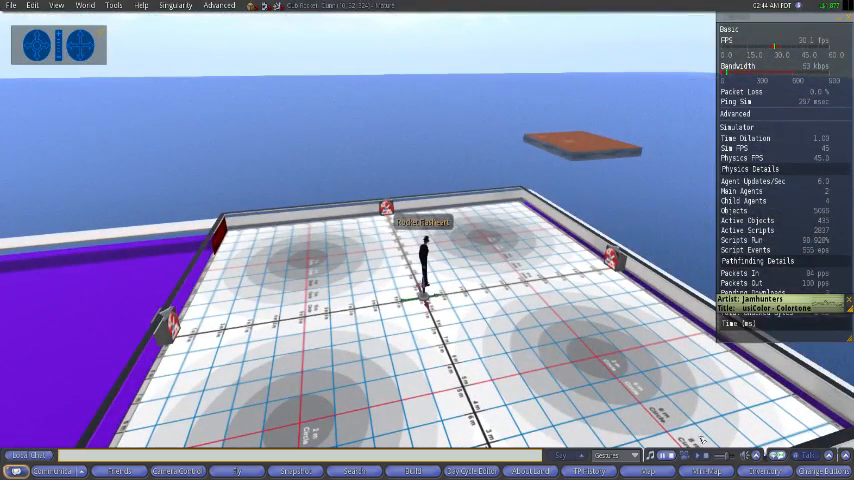
Step: Bring up the inventory to browse its Objects folder
click(764, 472)
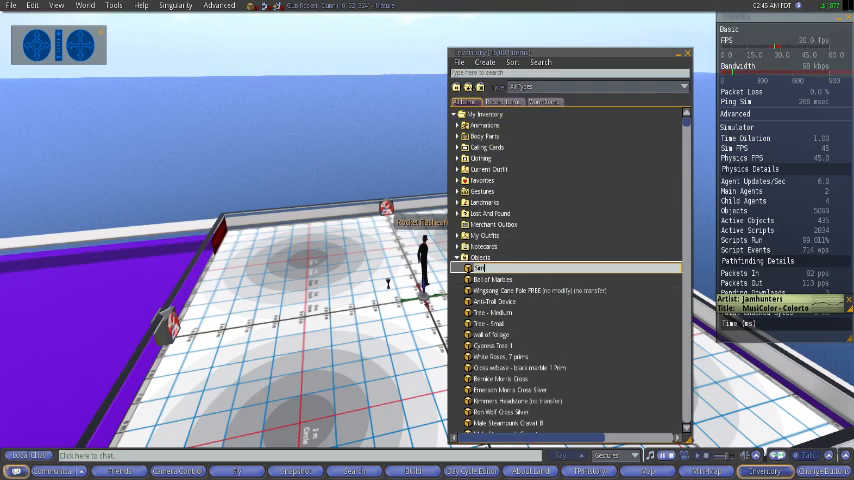
Step: Select the newly added chalice item and begin renaming it
click(490, 268)
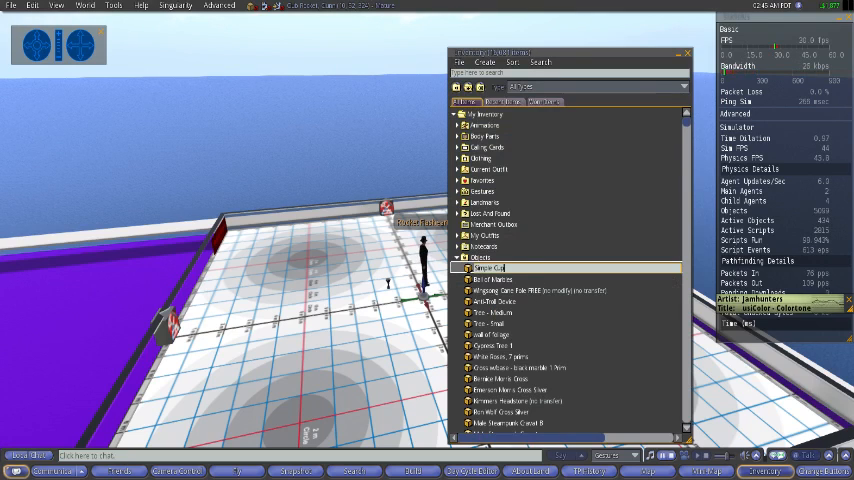
click(490, 268)
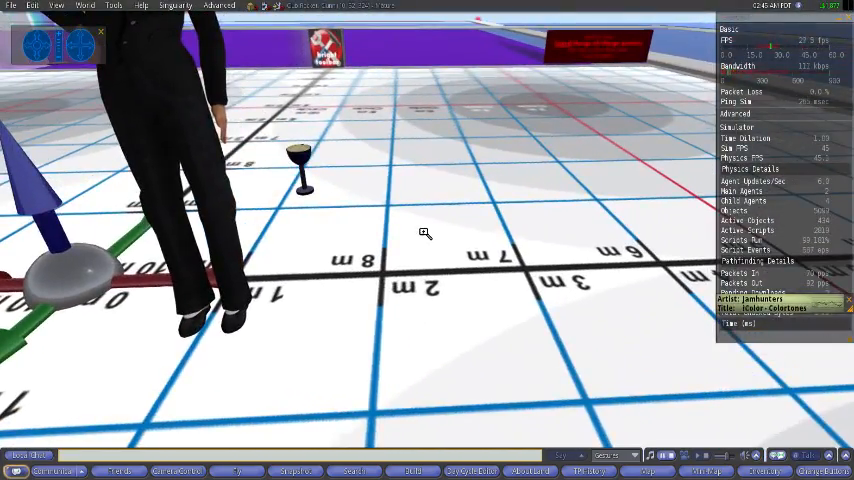
Step: Attach the chalice to the avatar's left hand and rotate it into position
right_click(300, 164)
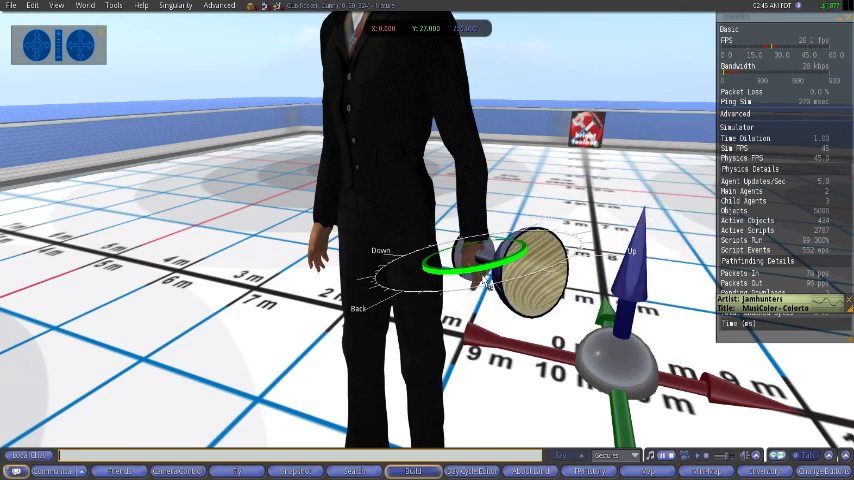
drag(500, 260, 410, 290)
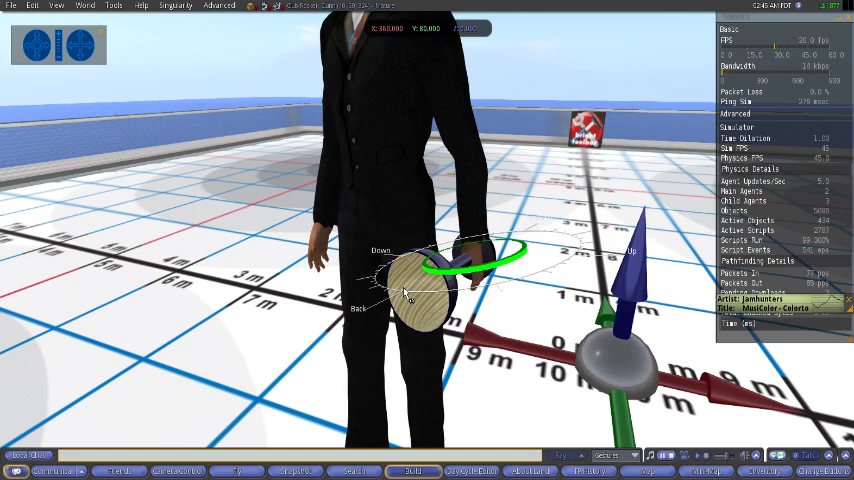